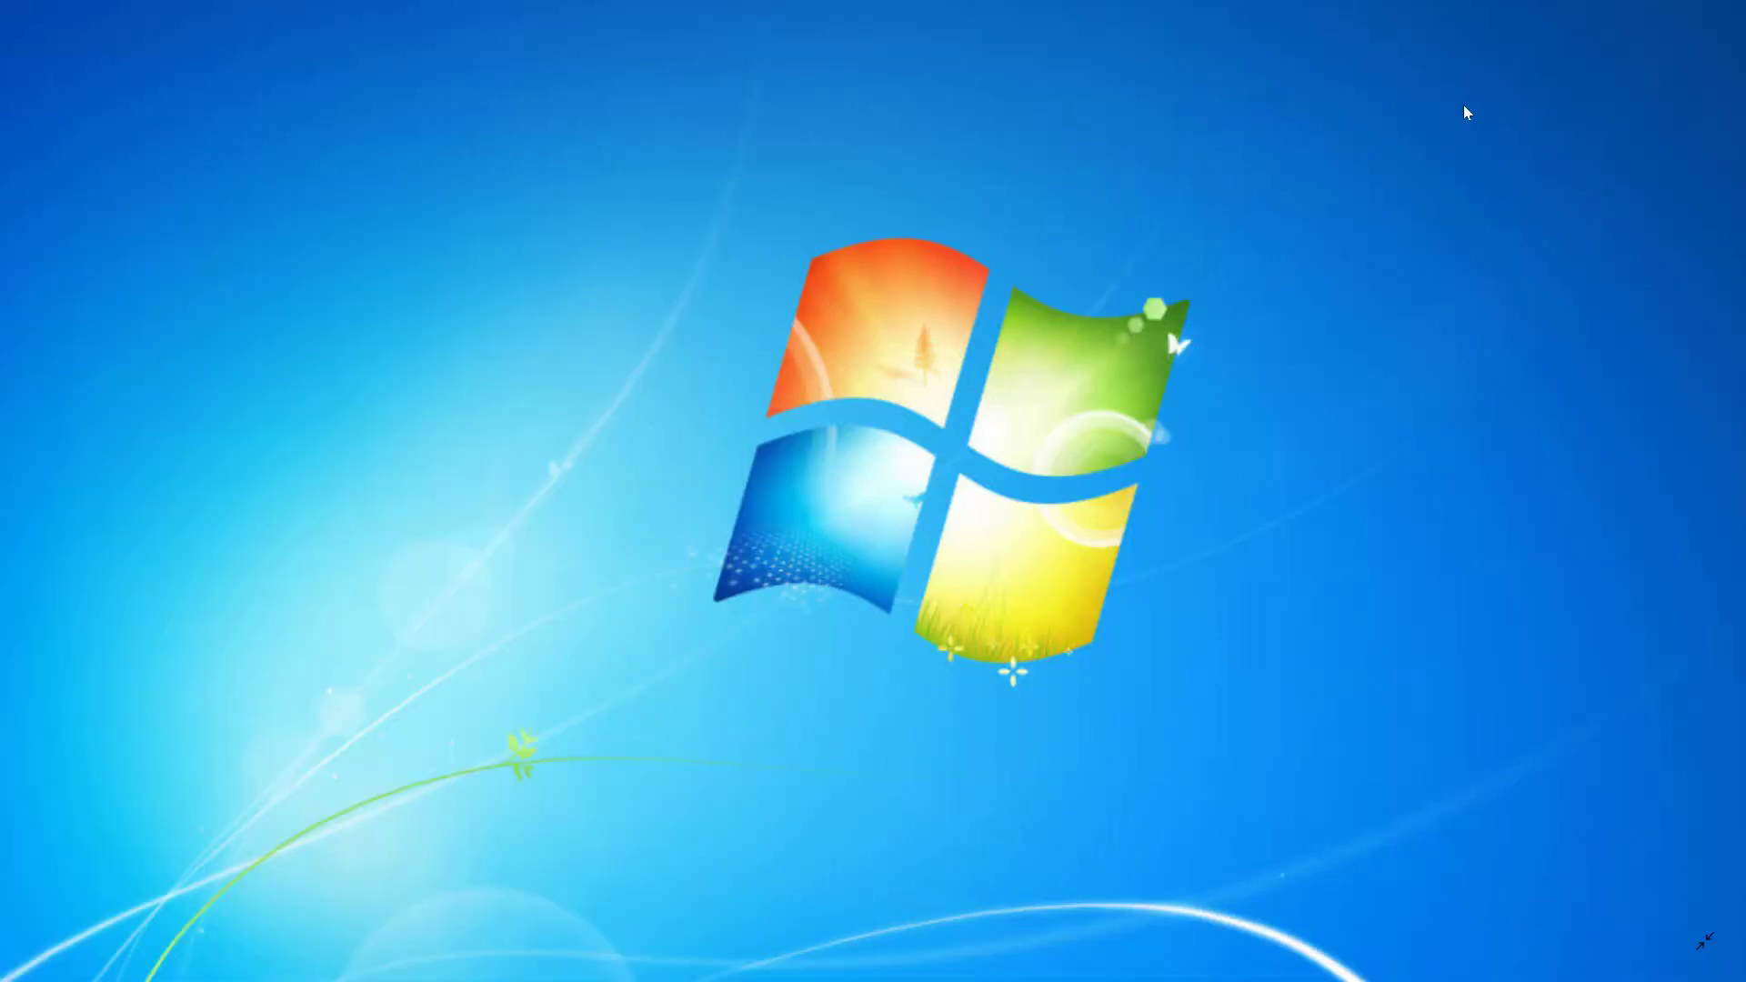
{"action": "mouse_move", "coordinate": [1652, 130]}
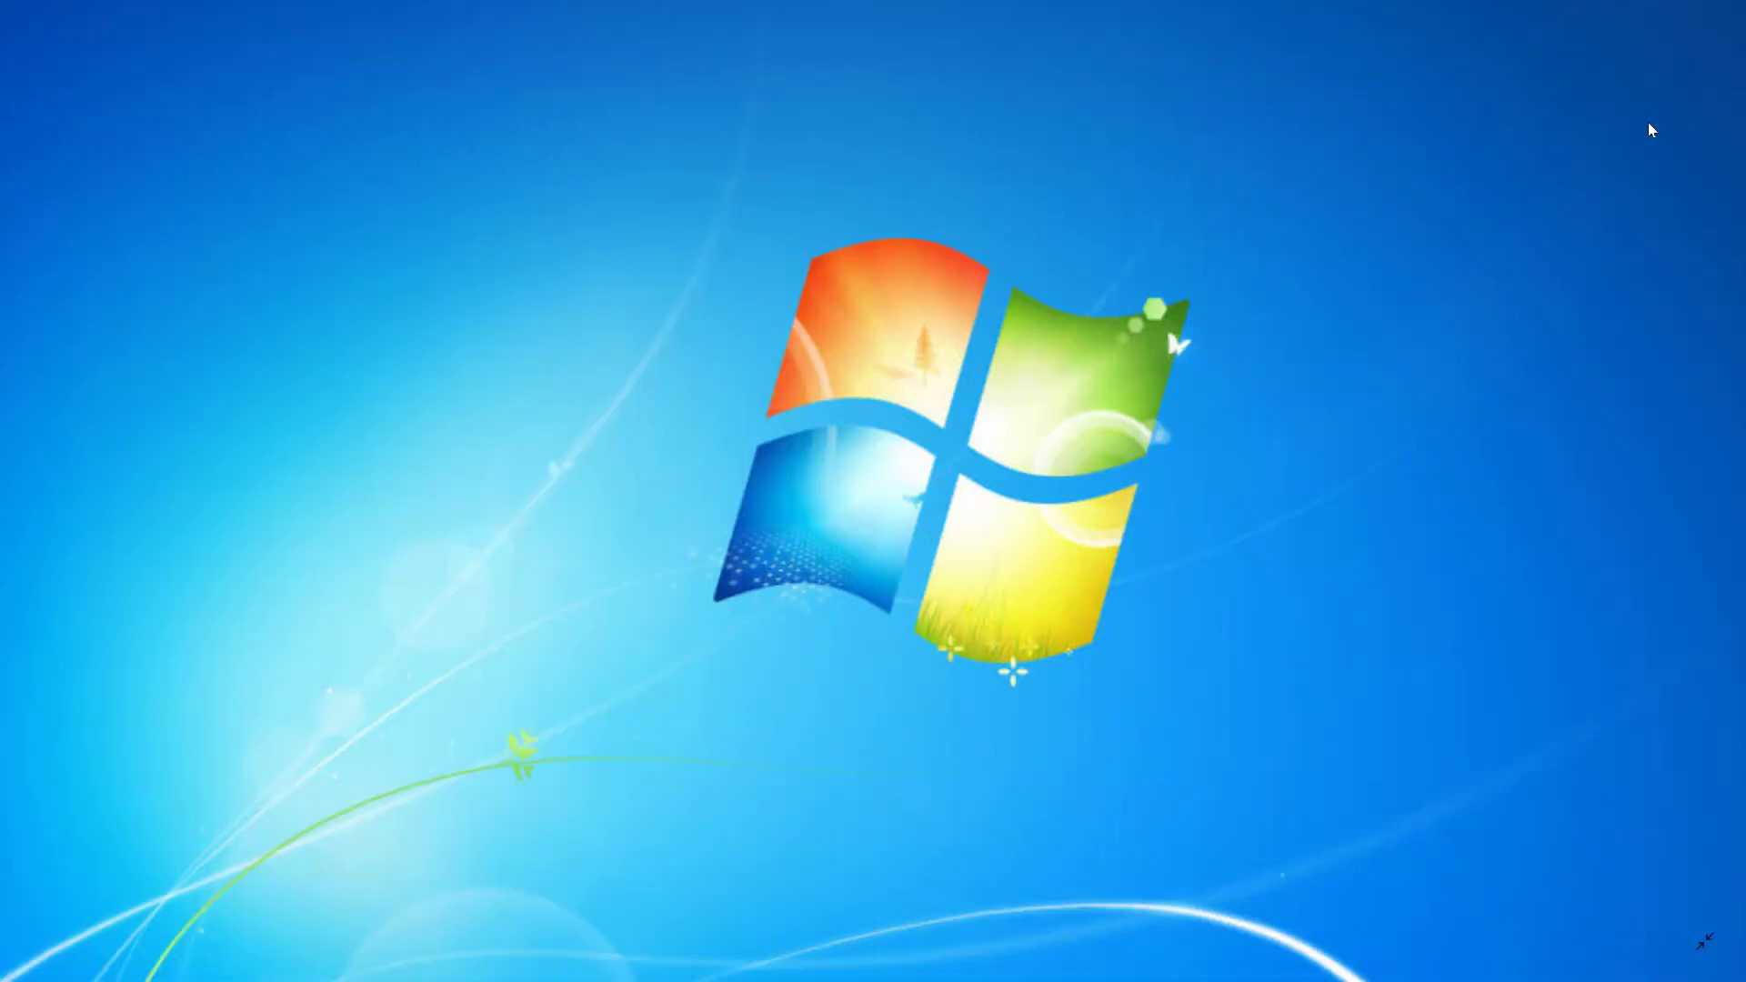